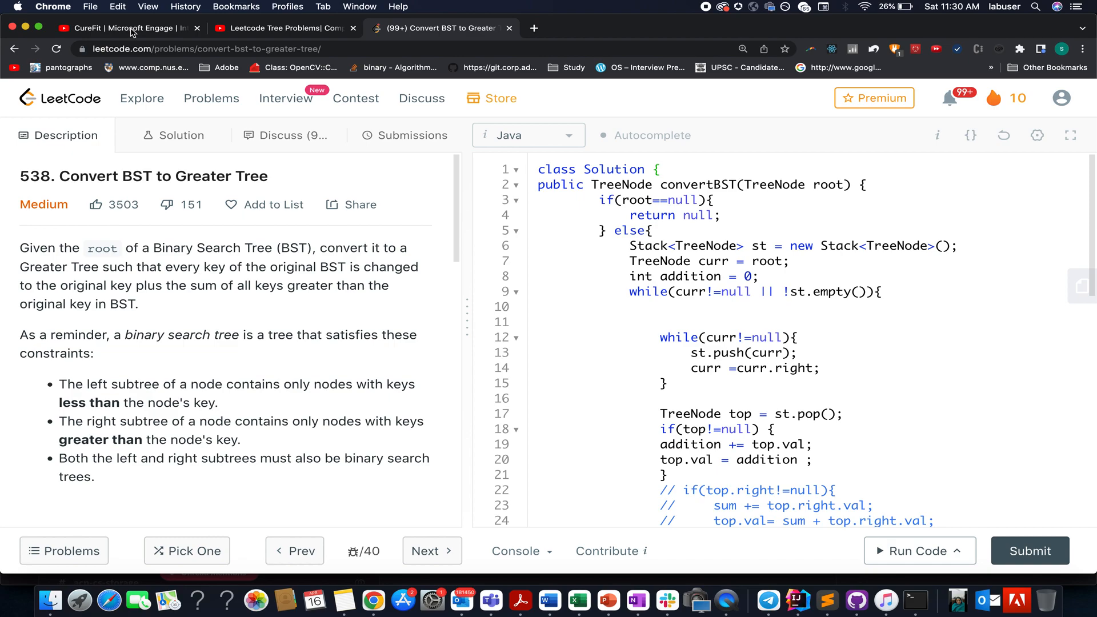
Step: Switch to the 'CureFit | Microsoft Engage' internship video tab
left_click(125, 28)
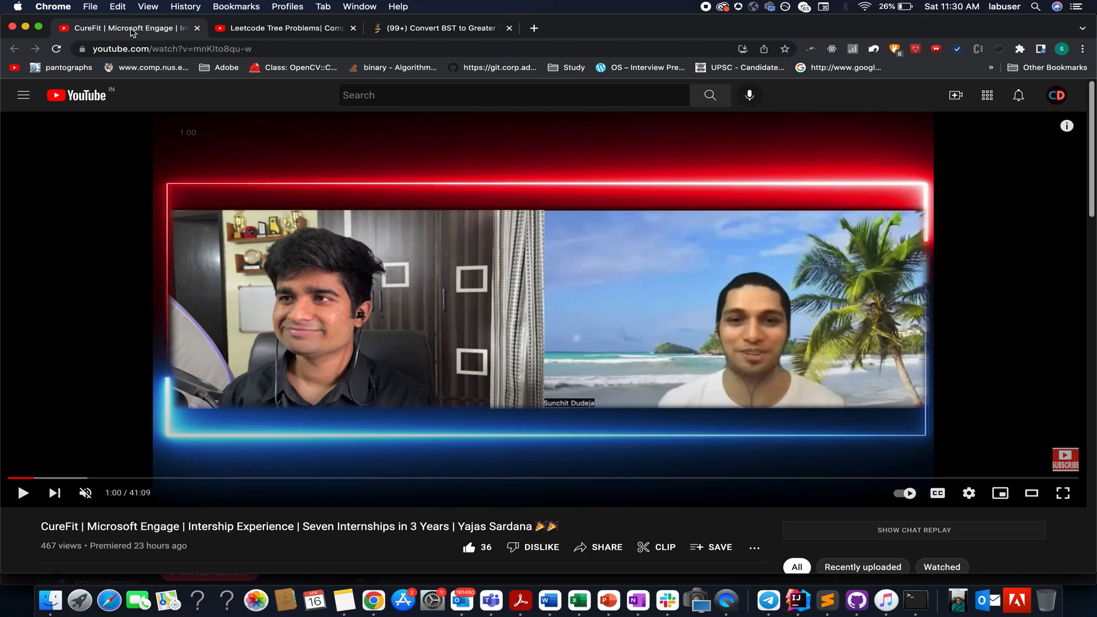
Step: Return to the '(99+) Convert BST to Greater Tree' LeetCode problem tab
left_click(437, 28)
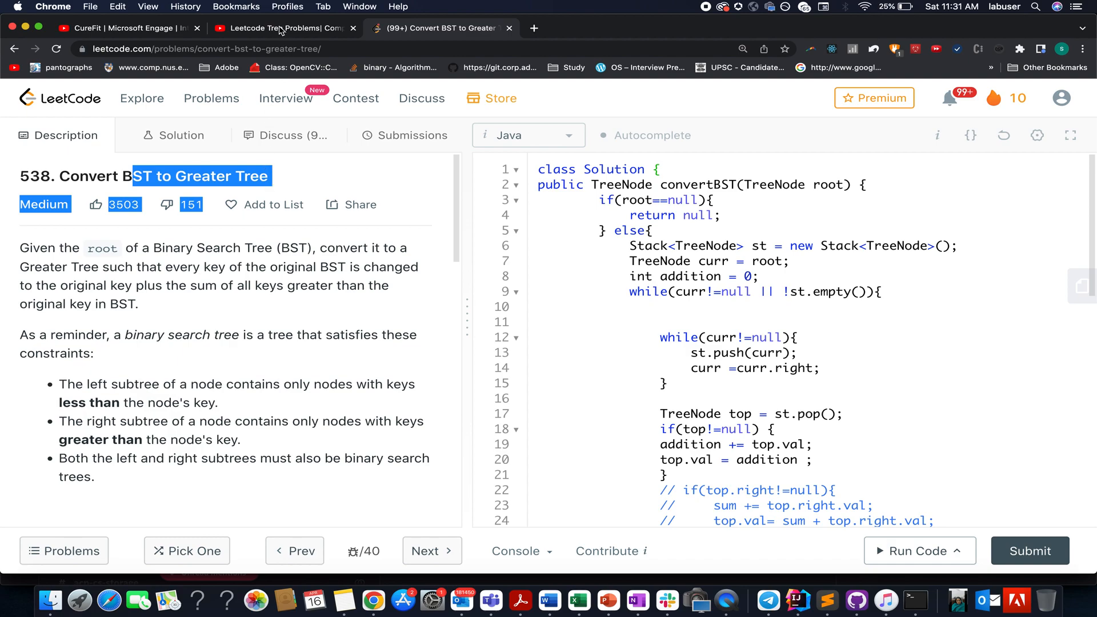
Step: Scroll the Leetcode Tree Problems playlist down to the Convert BST to Greater Tree video
left_click(283, 28)
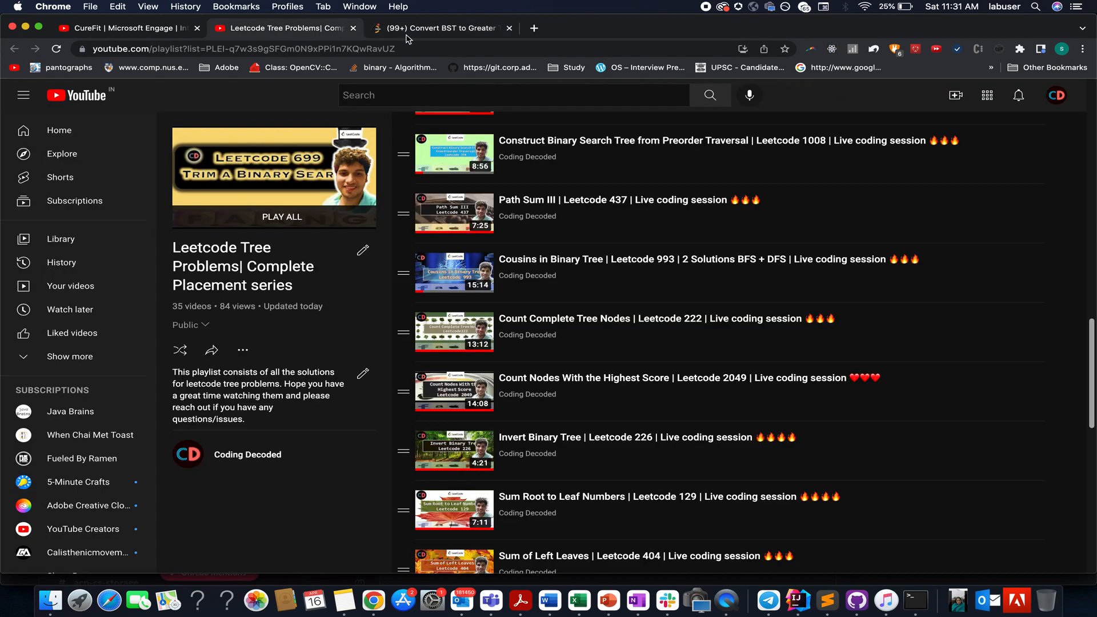
mouse_move(383, 21)
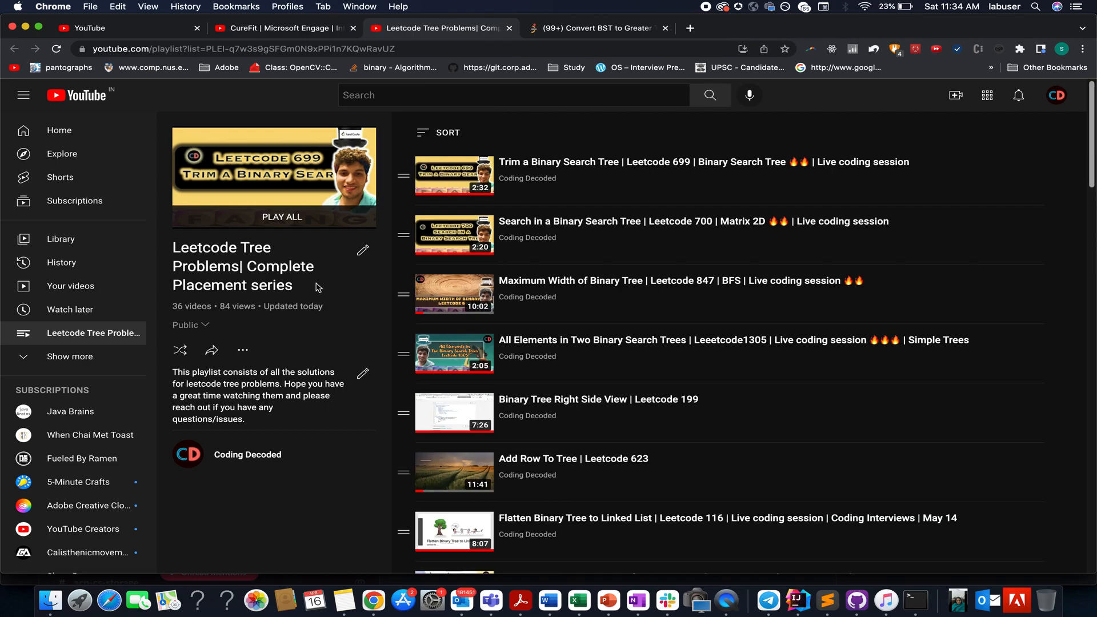
scroll("down", 3)
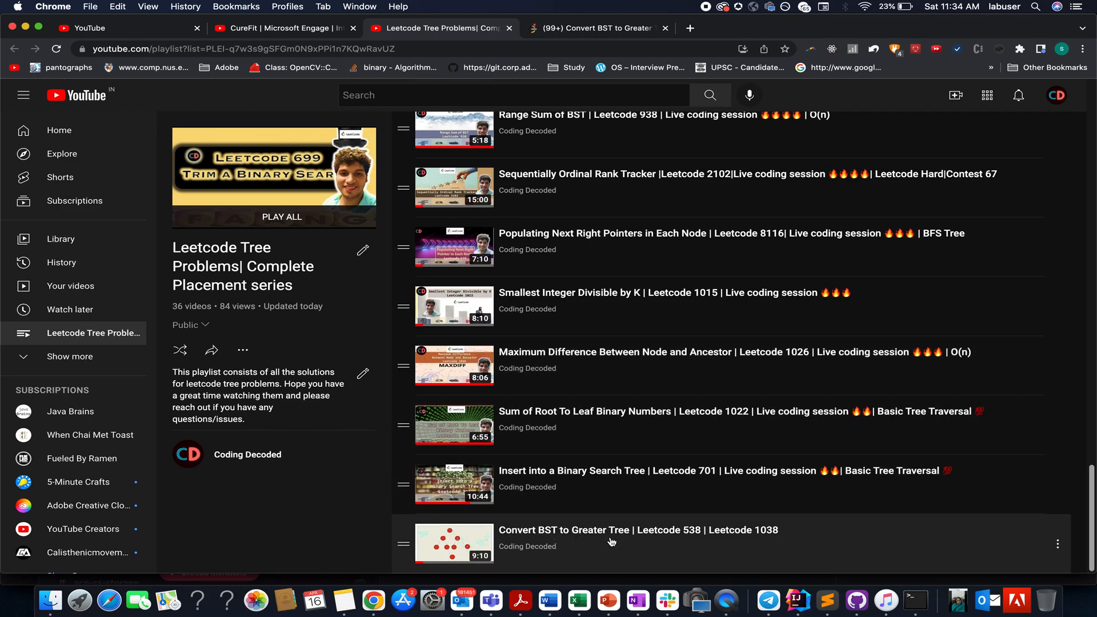
mouse_move(536, 547)
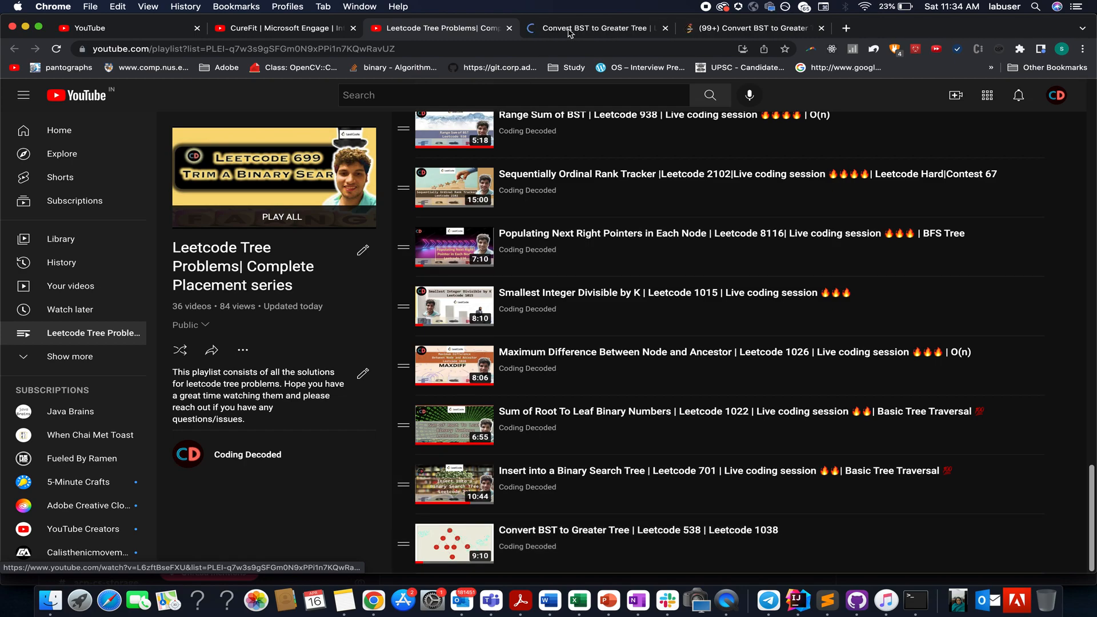
left_click(595, 28)
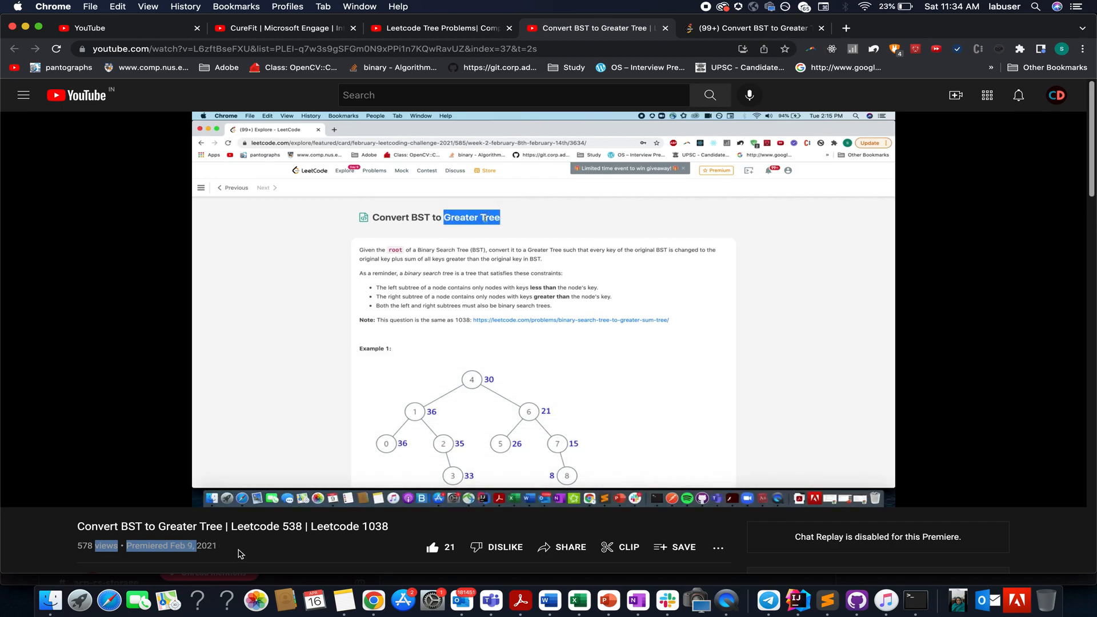
scroll("down", 3)
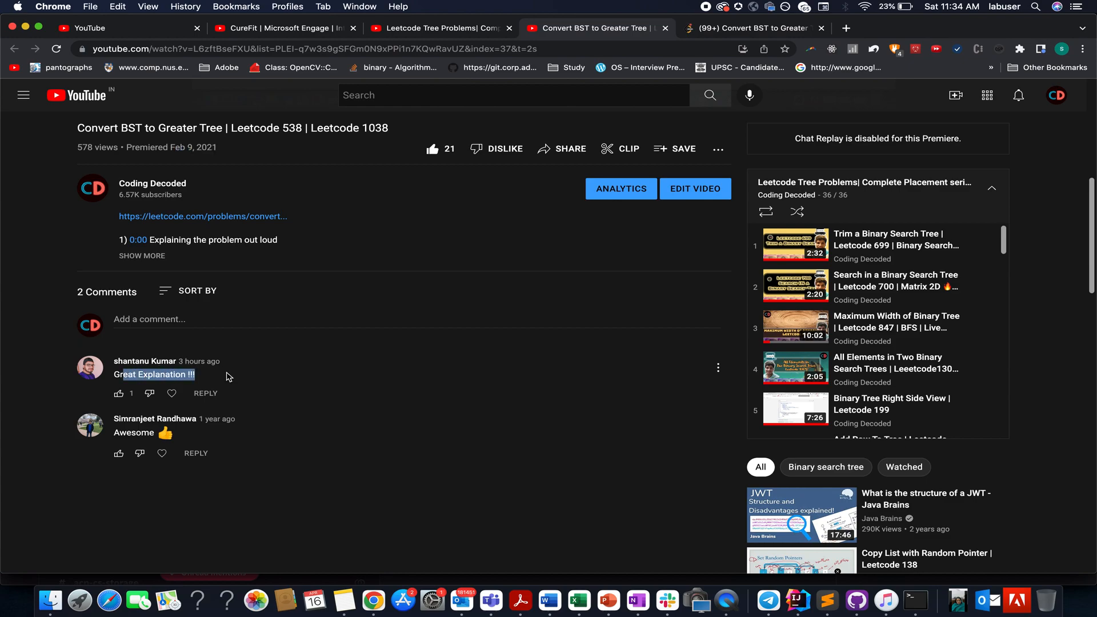
mouse_move(154, 428)
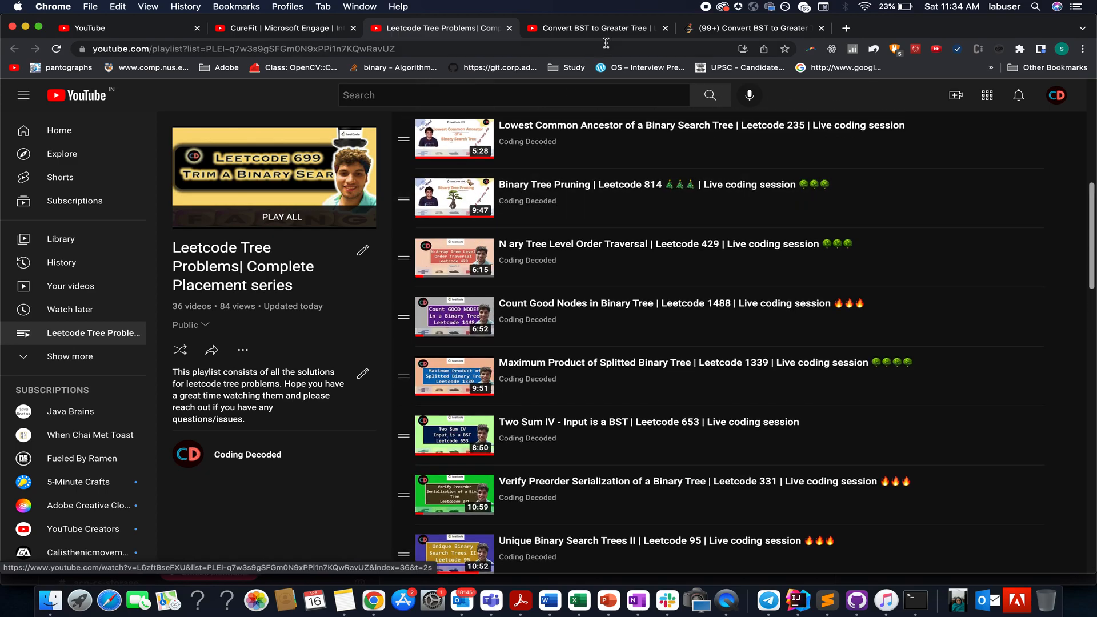
Step: Bring back the Convert BST to Greater Tree video and scroll to the Example 1 tree
left_click(595, 28)
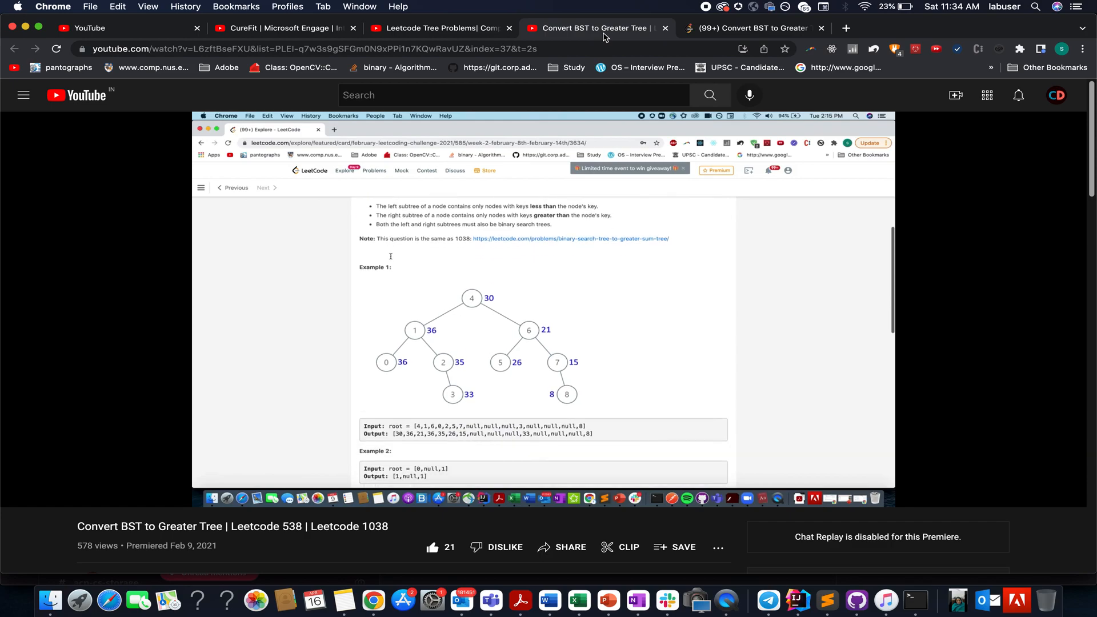
scroll("down", 3)
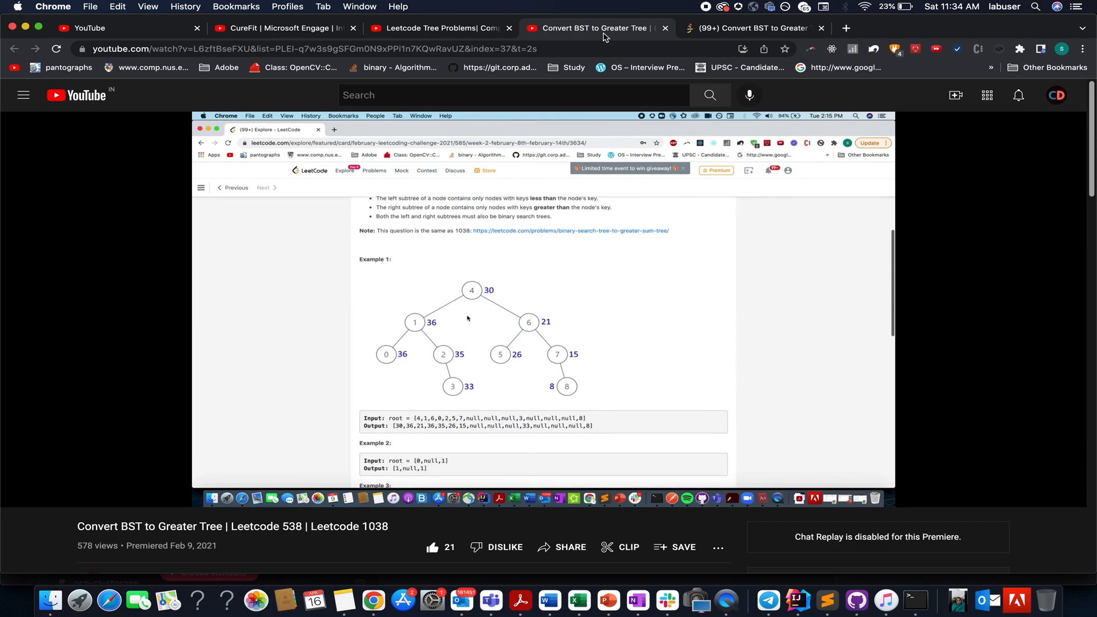
mouse_move(573, 393)
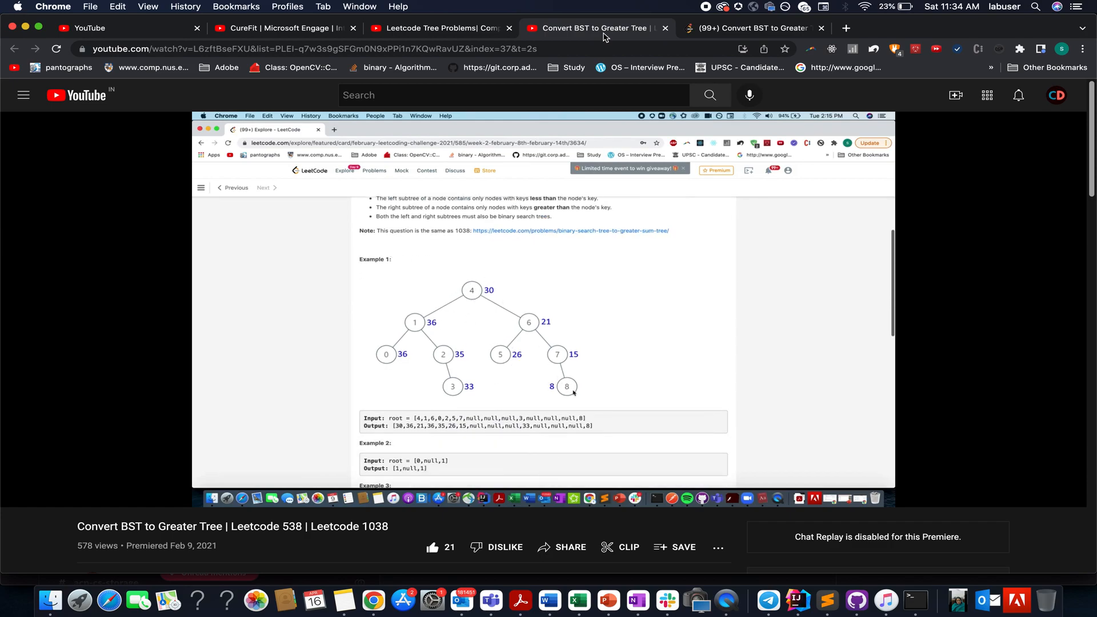